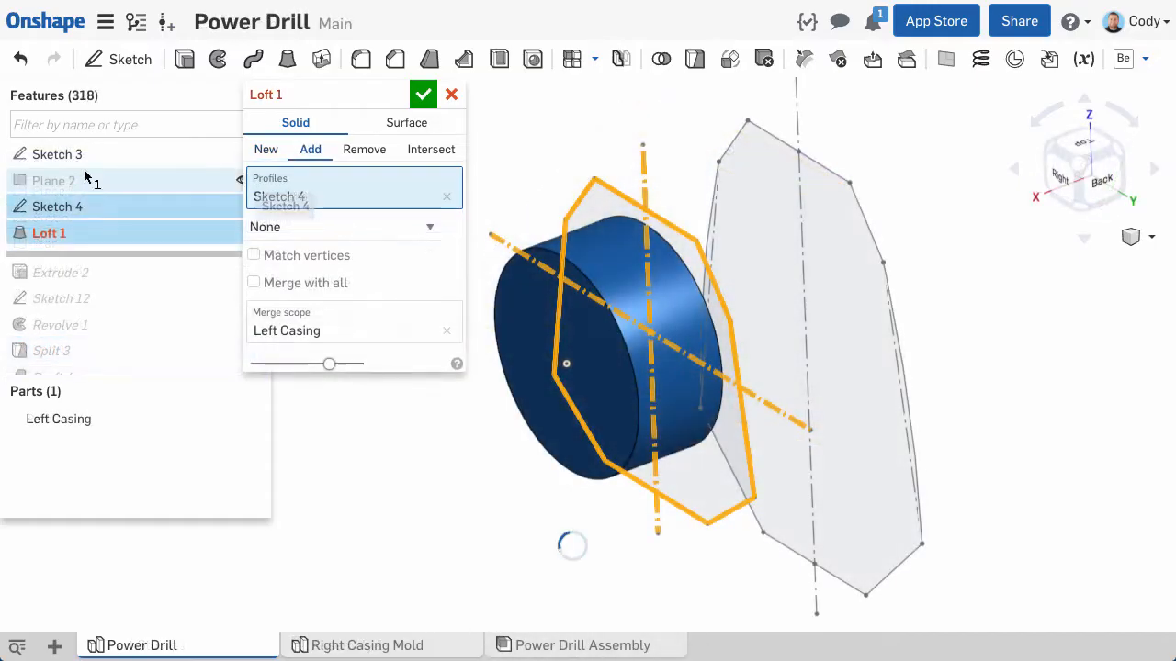
# Switch to the Loft document's Part Studio 1 and tilt the view to show the elliptical profiles.
pyautogui.click(57, 154)
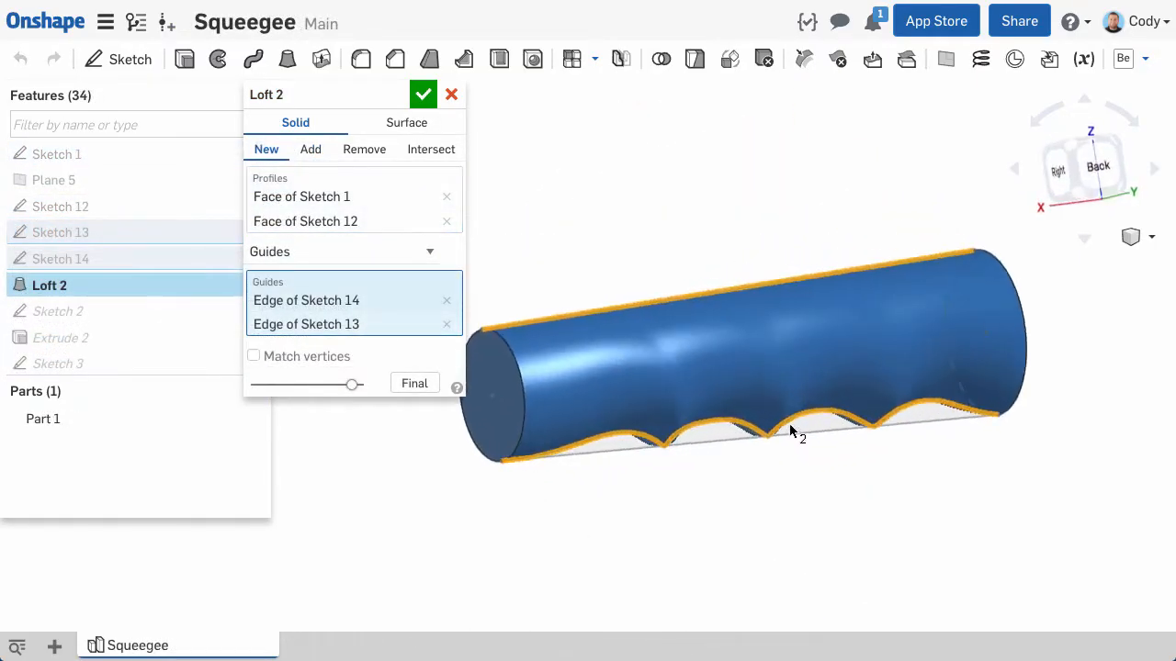
pyautogui.moveTo(793, 438); pyautogui.dragTo(826, 463)
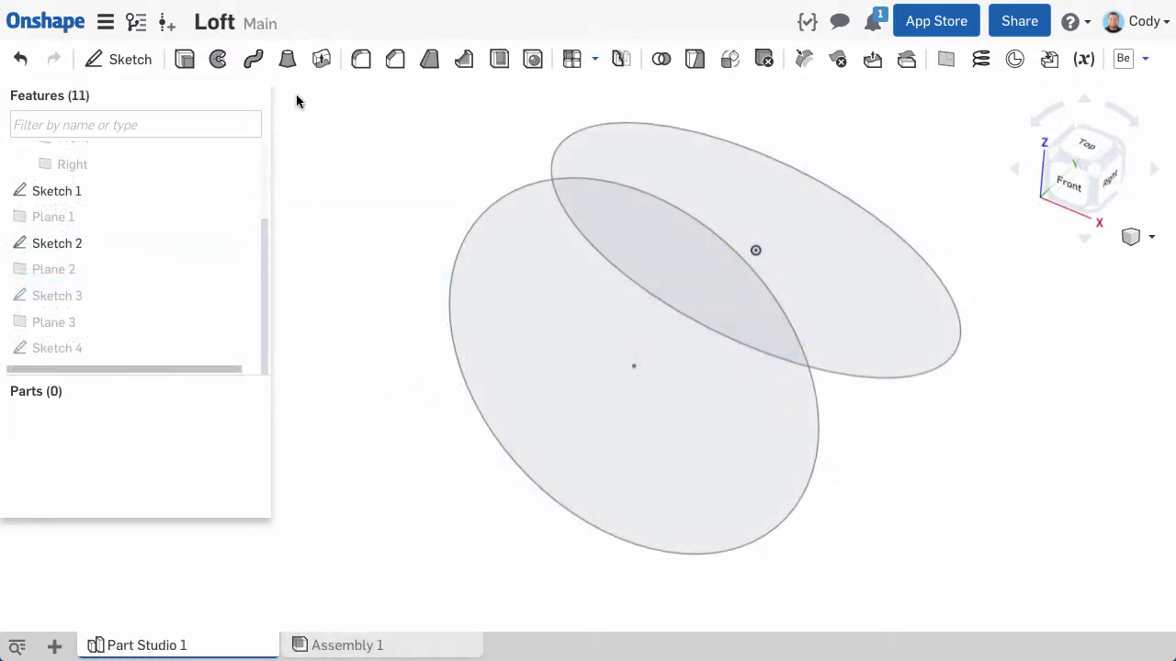
pyautogui.moveTo(287, 59)
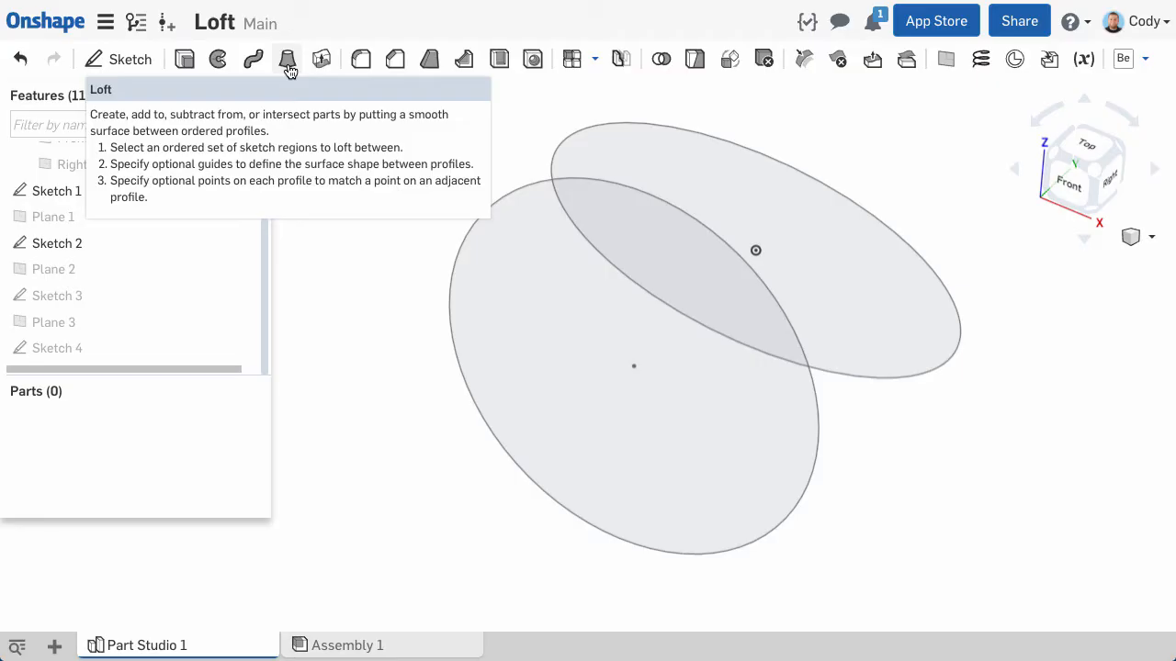
# Start a Loft and select the elliptical sketch faces in order as its profiles.
pyautogui.click(287, 59)
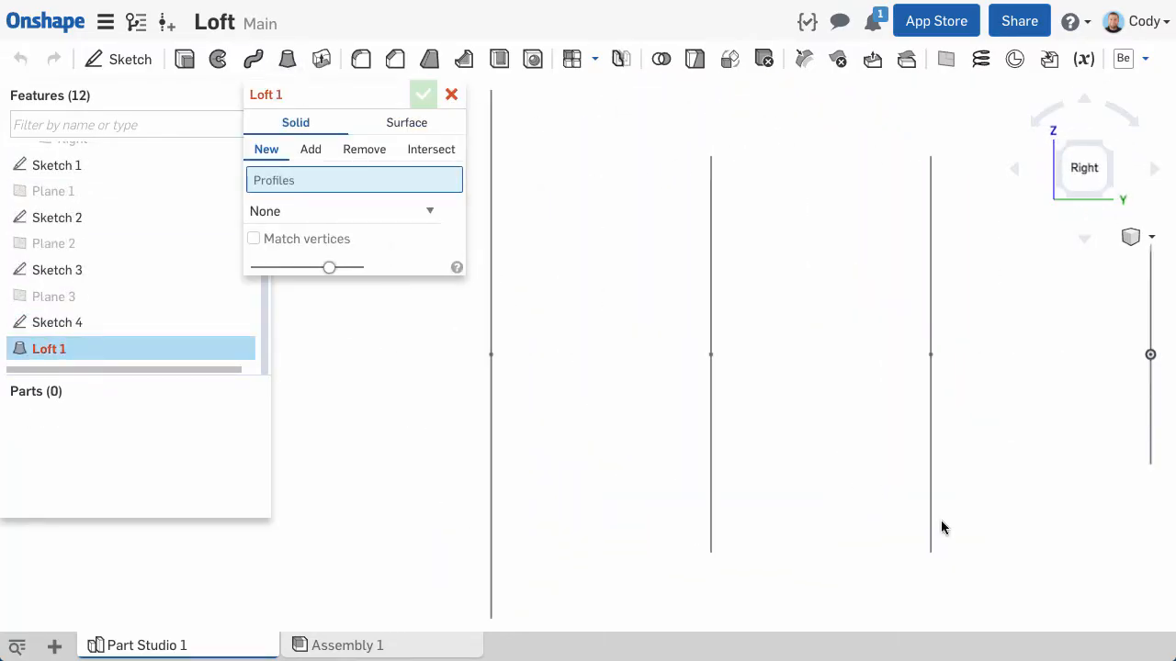
pyautogui.click(603, 371)
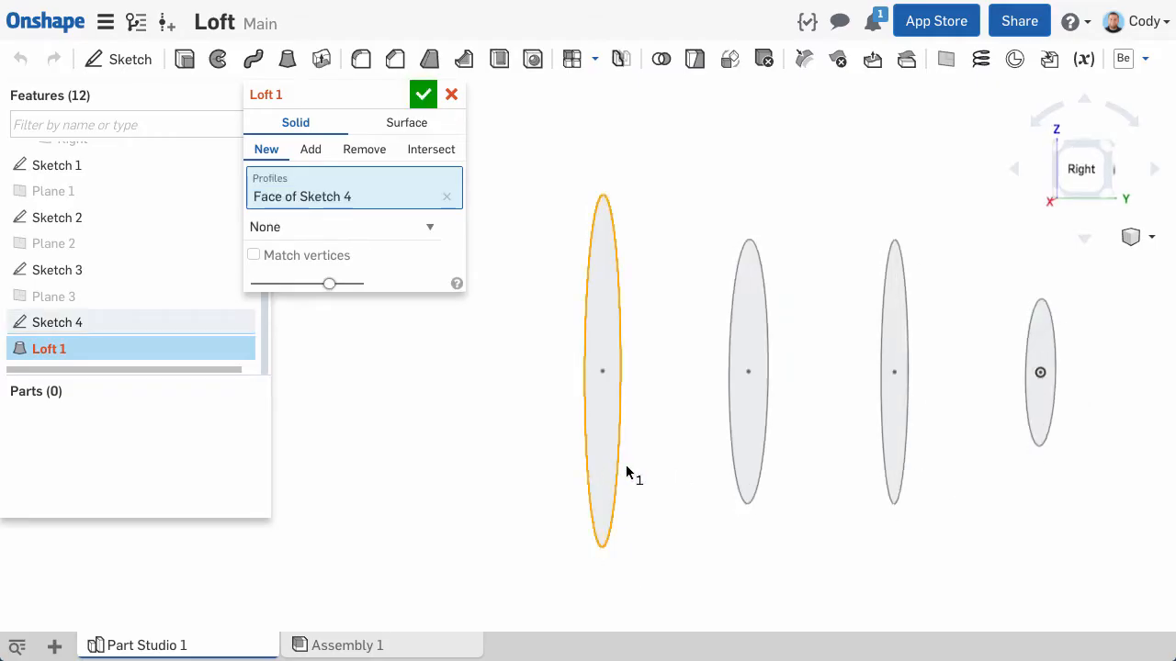
pyautogui.click(748, 371)
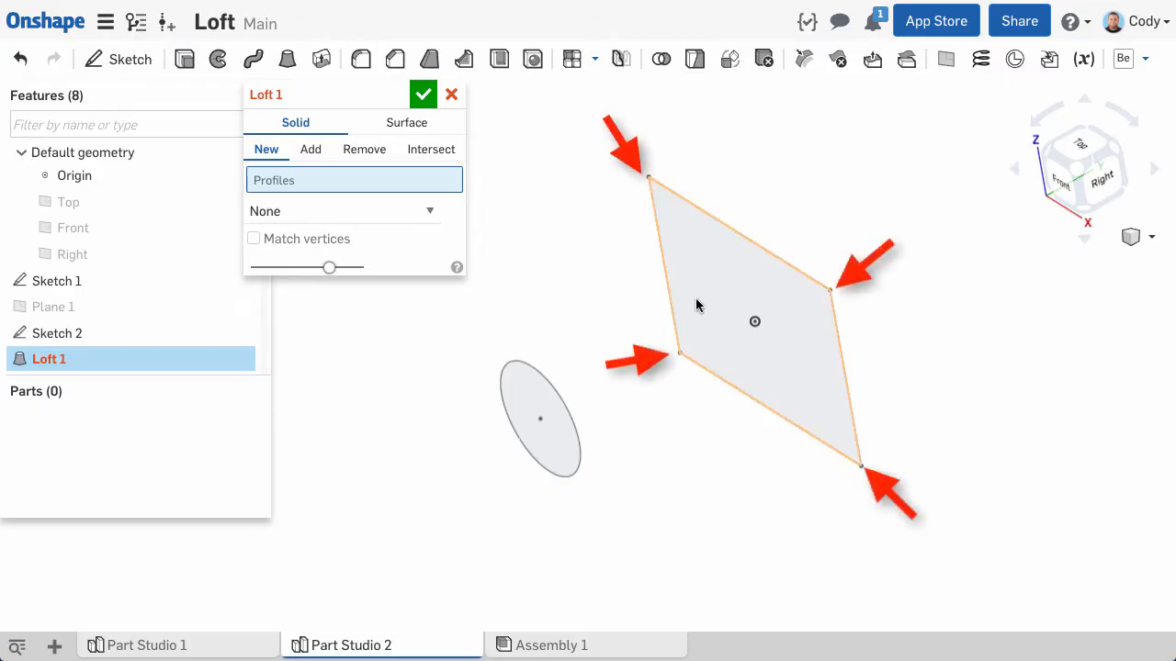
# Add the ellipse face as the loft's second profile beside the rectangle in Part Studio 2.
pyautogui.click(540, 419)
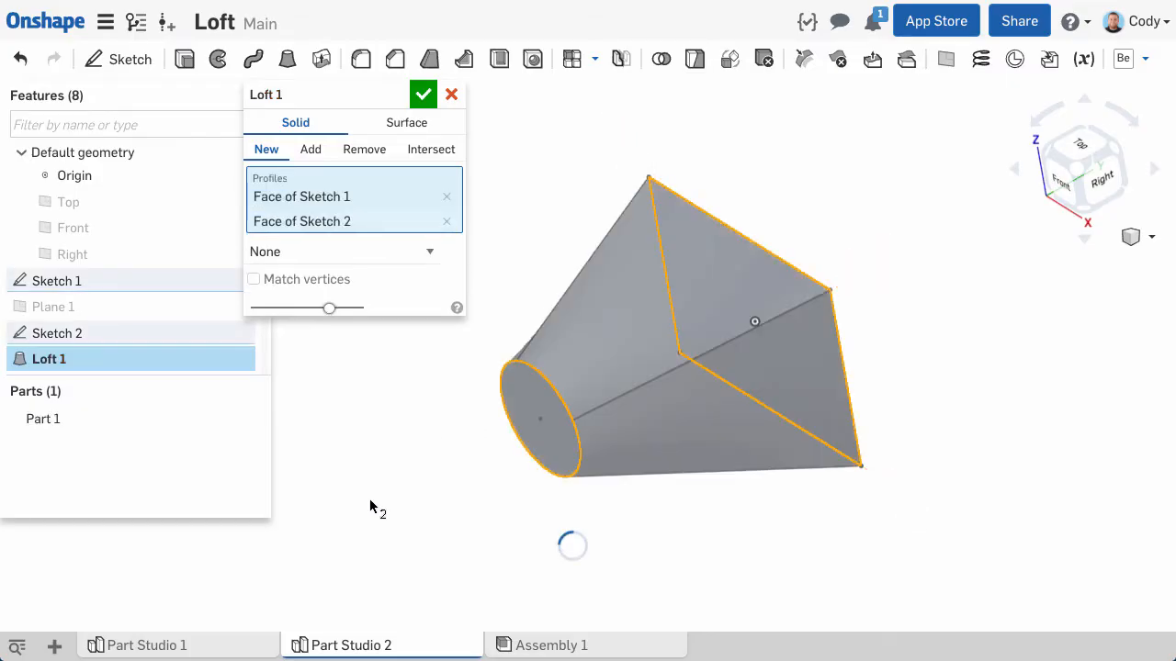
pyautogui.click(1077, 169)
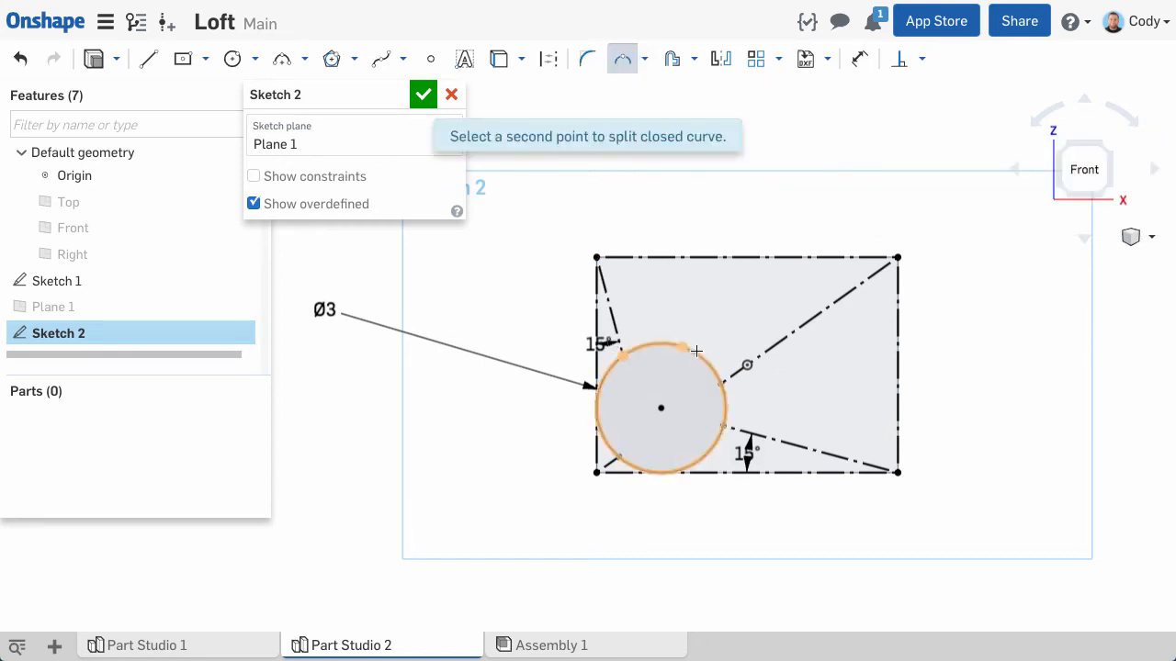
# Split the Sketch 2 circle at the points where the corner construction lines cross it.
pyautogui.click(724, 426)
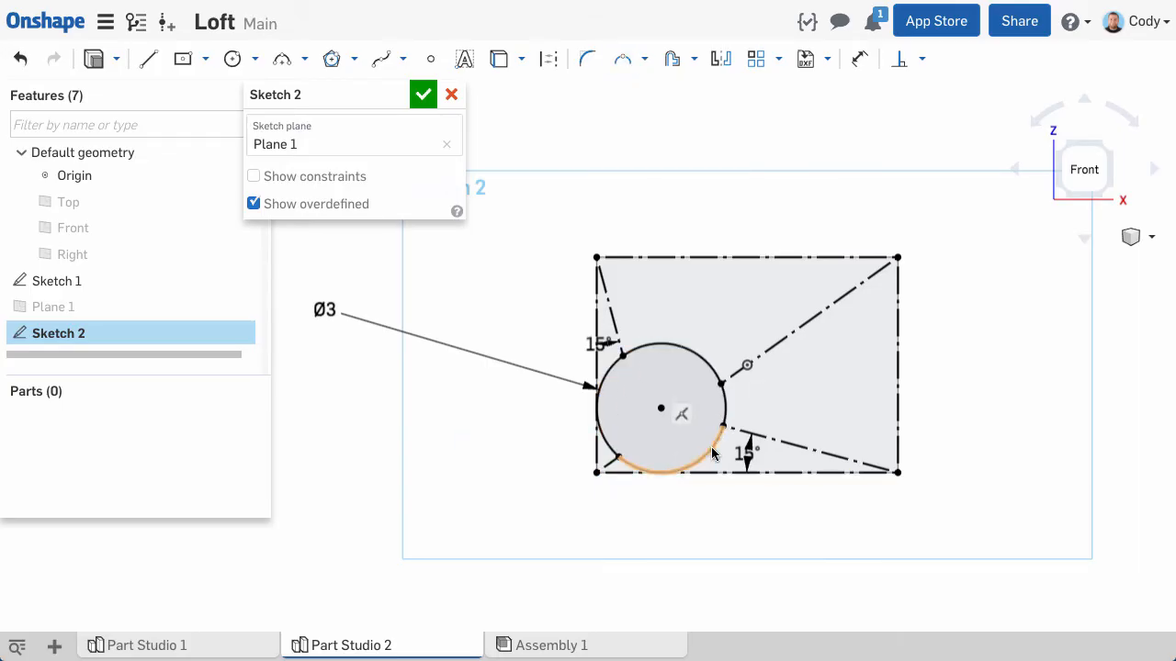
pyautogui.click(423, 96)
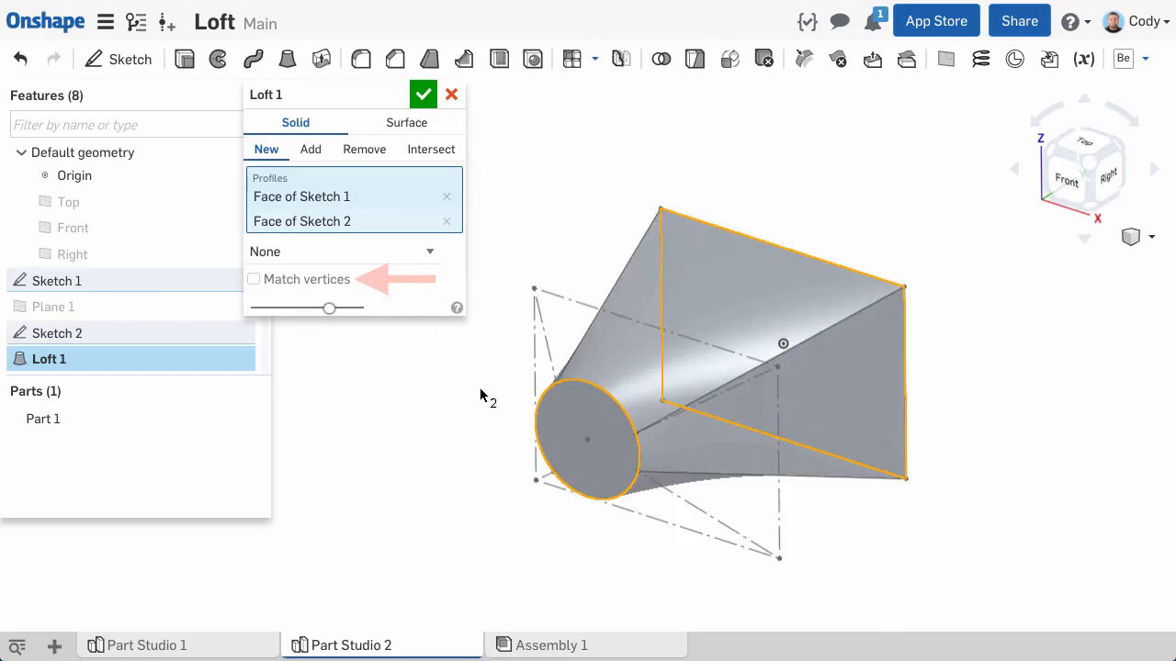
# Accept Loft 1 to produce Part 1, the rectangle-to-circle solid.
pyautogui.click(423, 93)
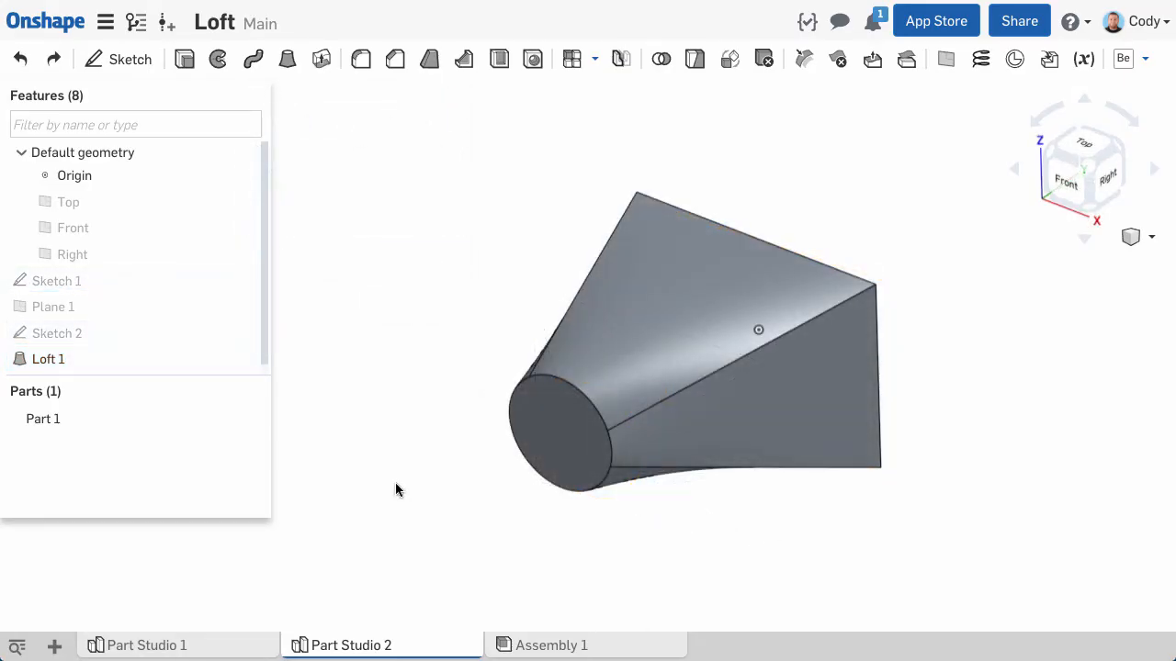
# Delete Loft 1 and add a circle inside the Sketch 1 rectangle.
pyautogui.rightClick(48, 358)
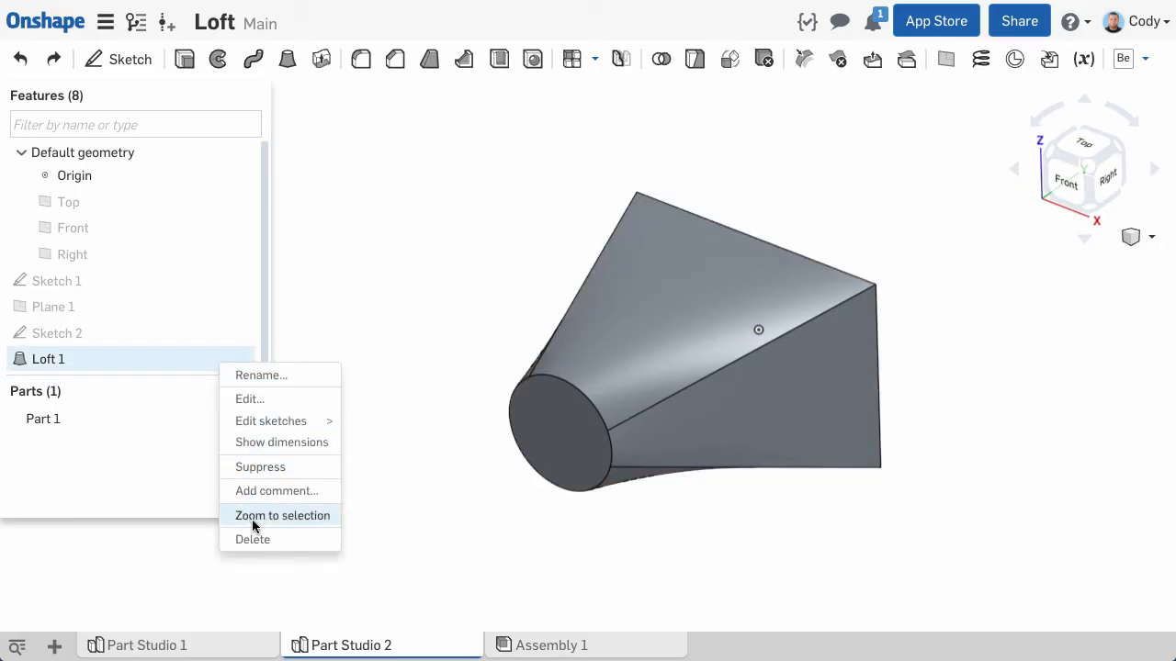
pyautogui.click(254, 540)
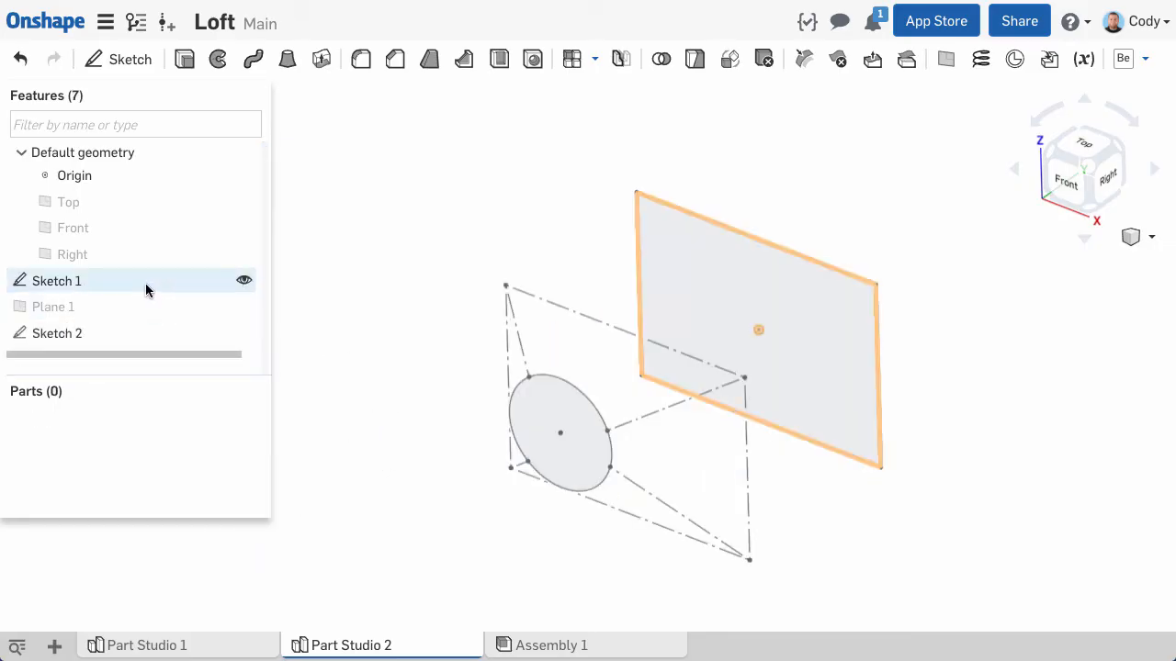
pyautogui.doubleClick(56, 279)
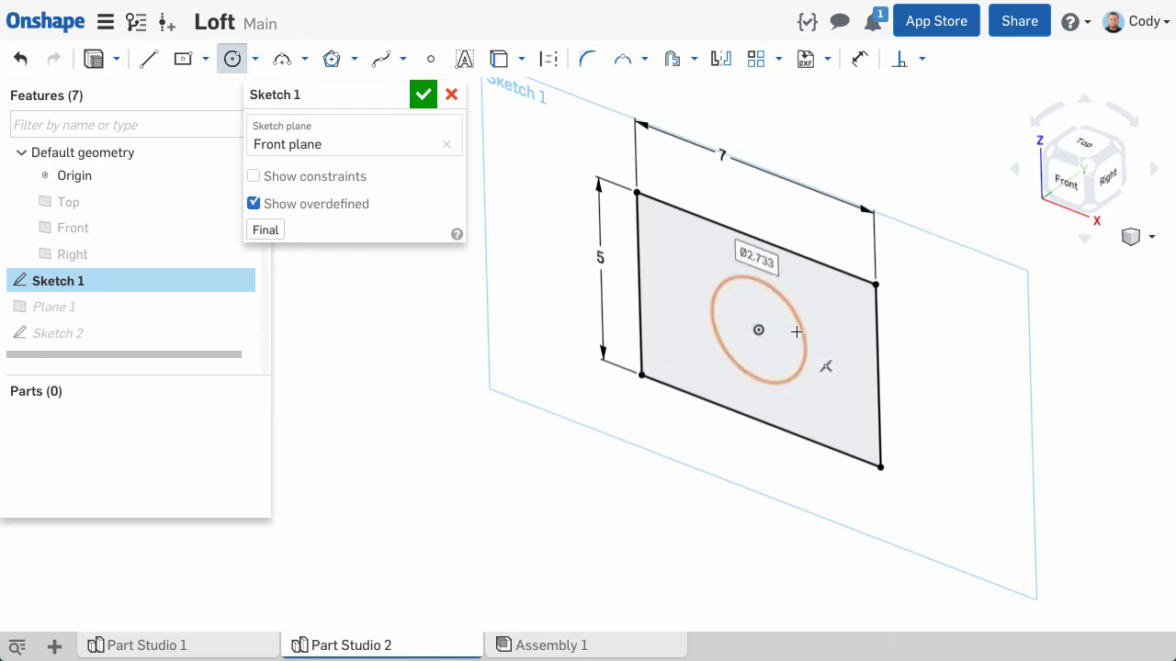
pyautogui.click(423, 94)
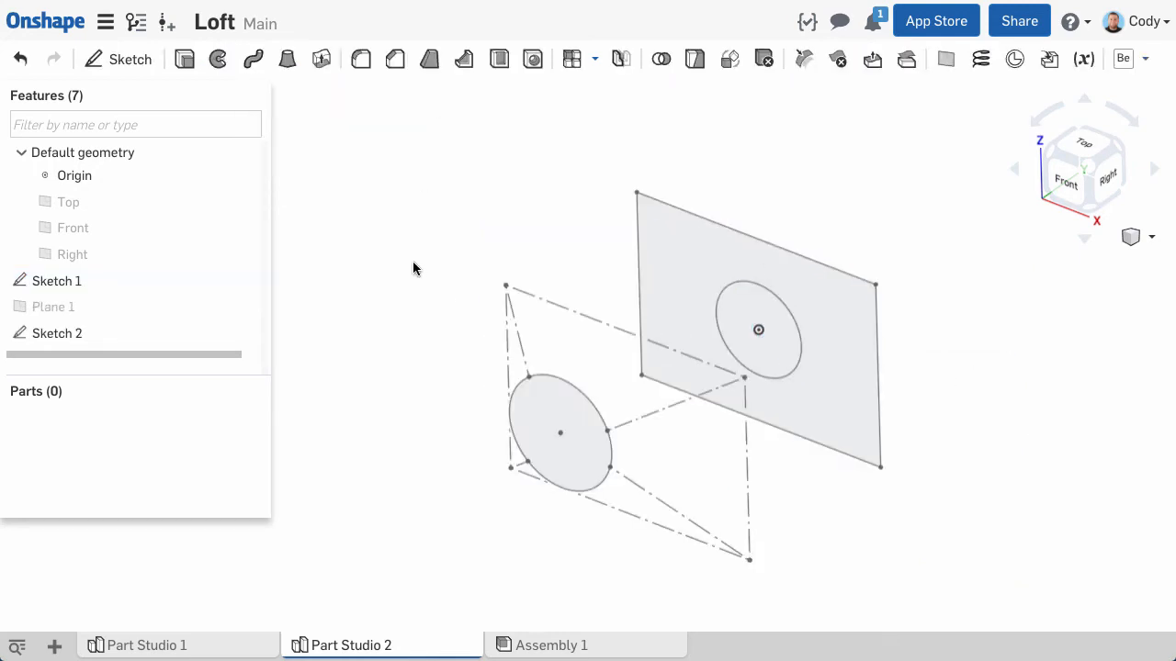
# Start a new Loft between the rectangle and circle sketch faces.
pyautogui.click(463, 59)
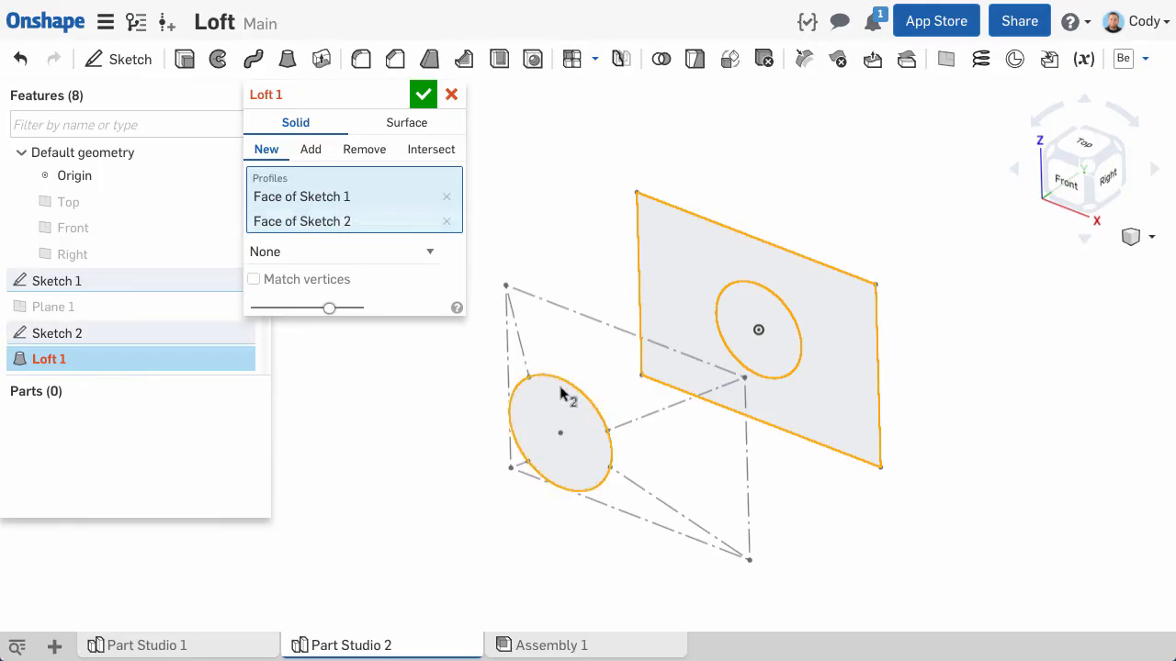
pyautogui.click(423, 94)
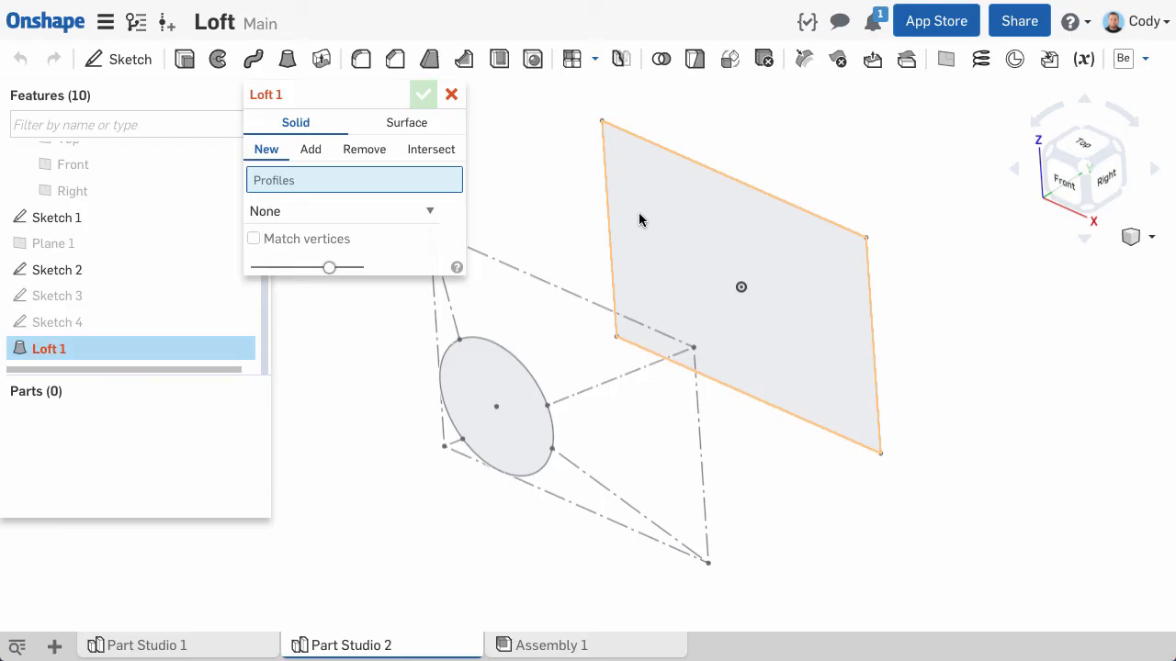
# Select the rectangle and Sketch 3 faces as profiles for the Remove loft that hollows the solid.
pyautogui.click(423, 96)
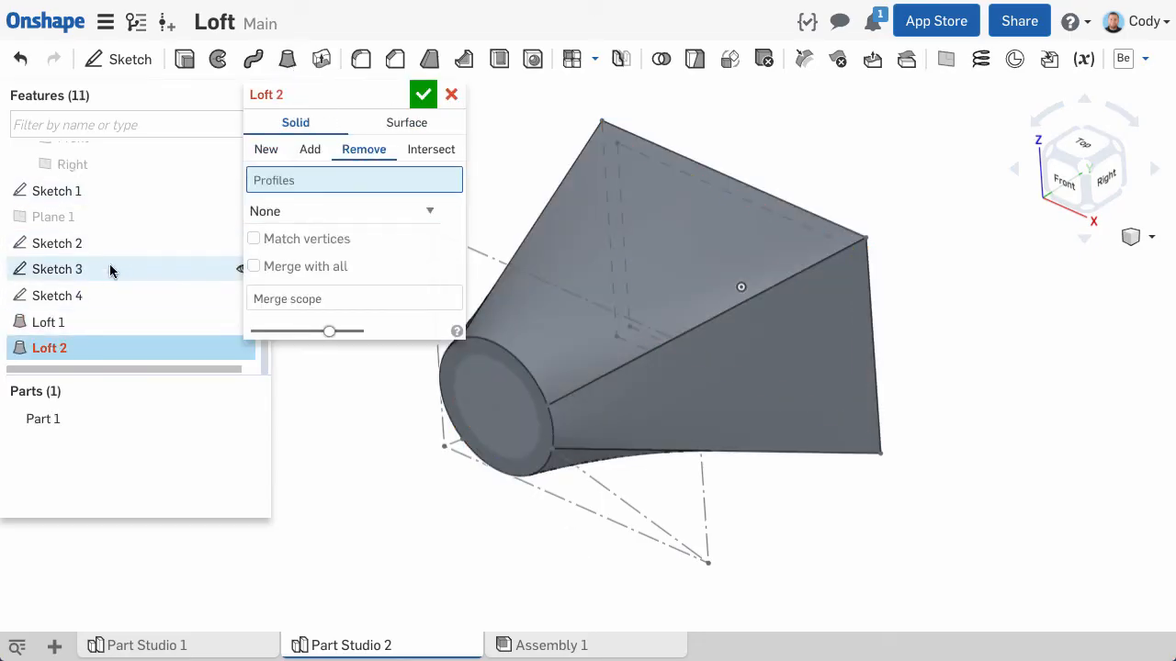
pyautogui.click(423, 94)
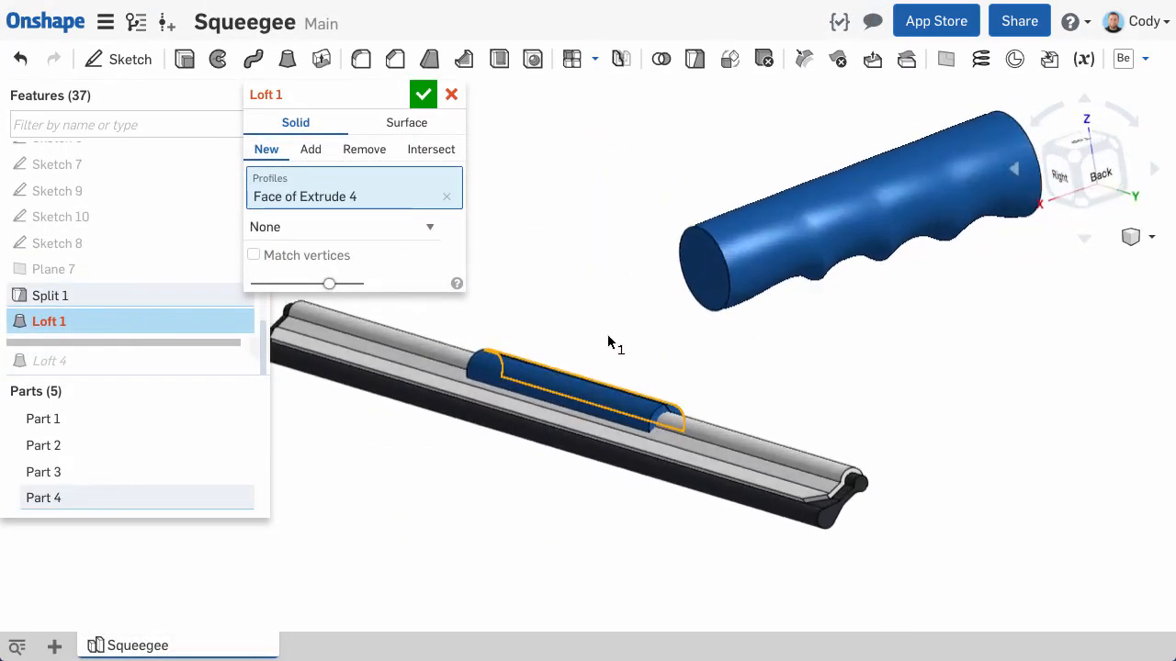
# Select the Extrude 4 face as the squeegee loft's first profile.
pyautogui.click(702, 267)
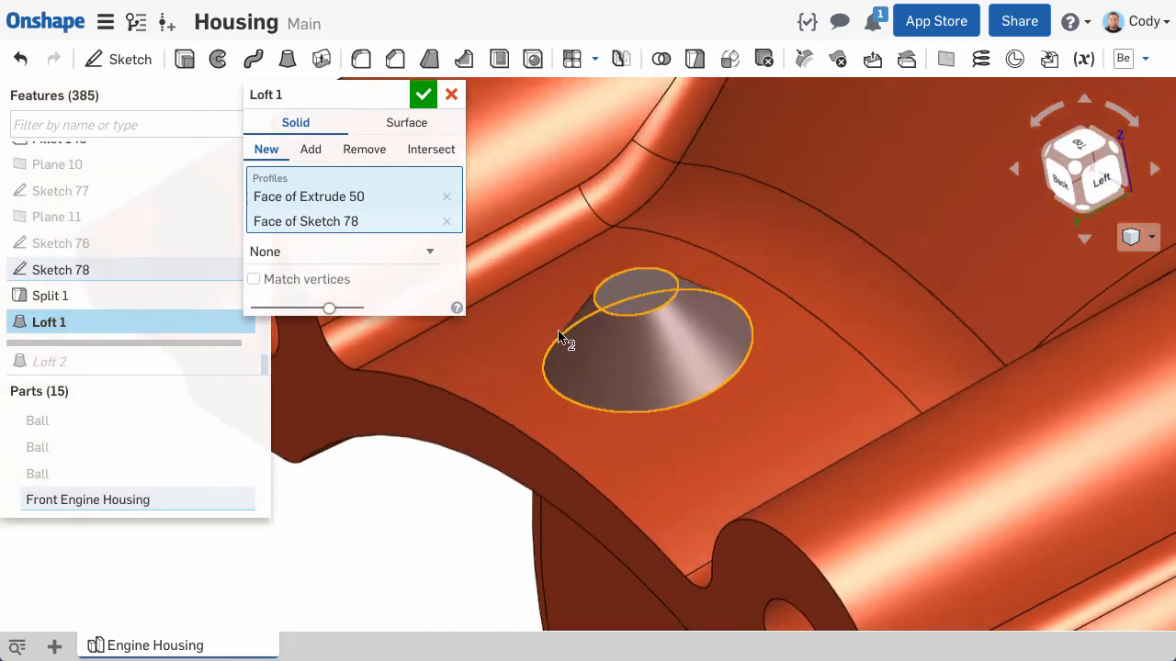
# Remove Face of Sketch 78 from the Housing loft and use the Sketch 78 vertex instead.
pyautogui.click(446, 220)
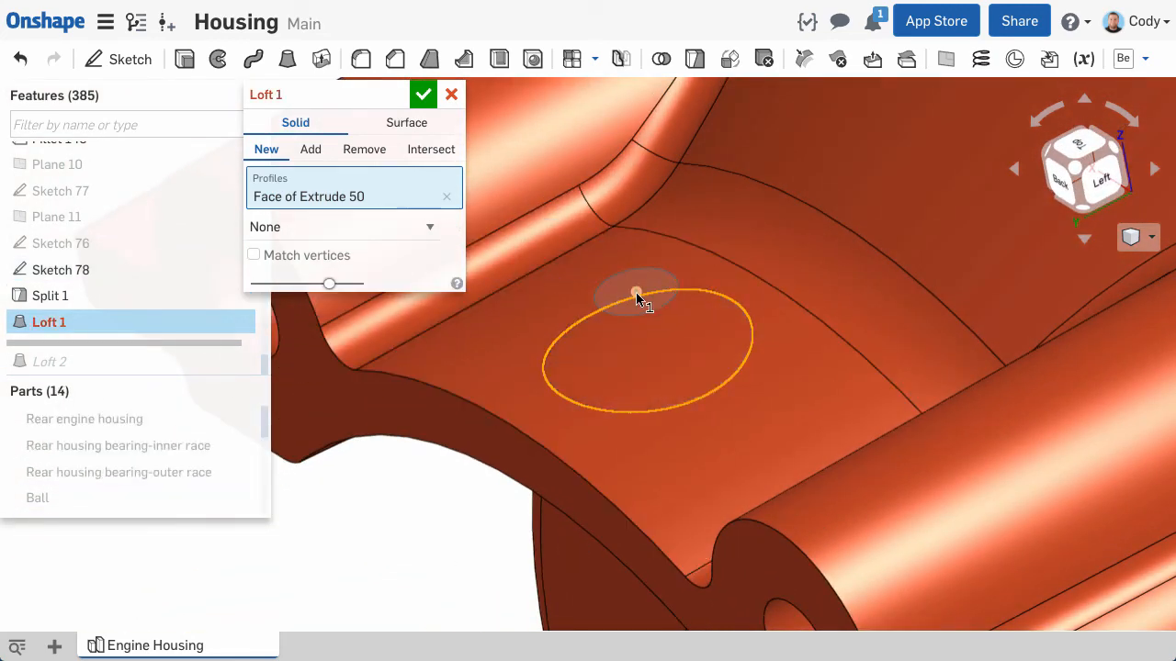
pyautogui.click(632, 294)
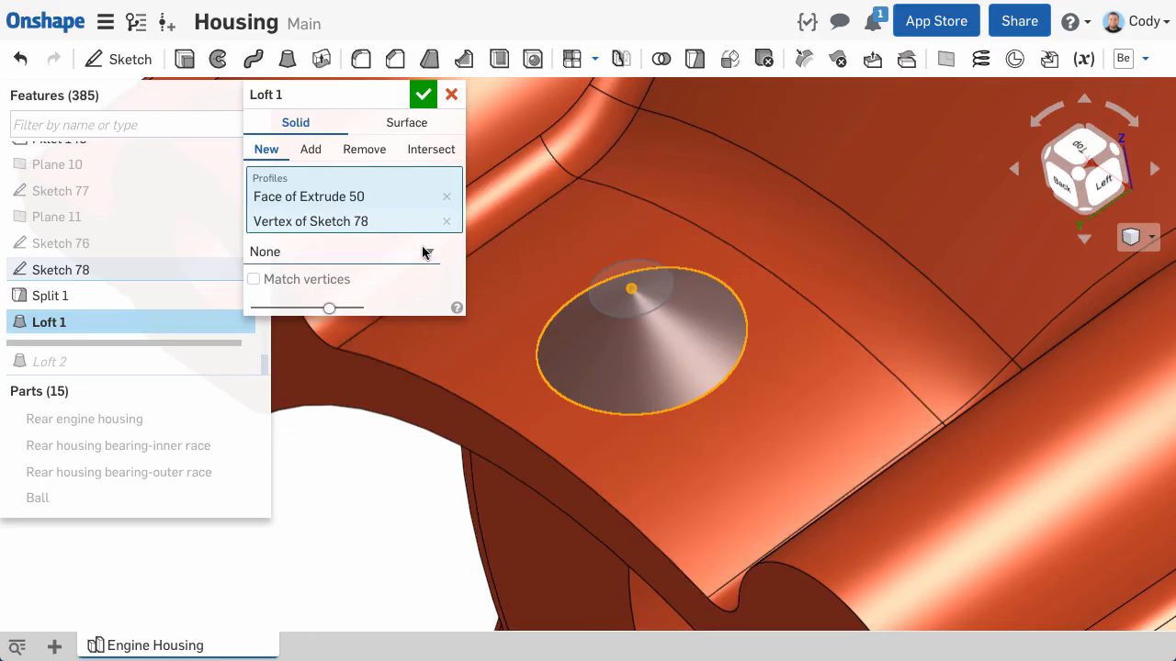
# List the loft's control type choices: None, Guides and End conditions.
pyautogui.click(340, 250)
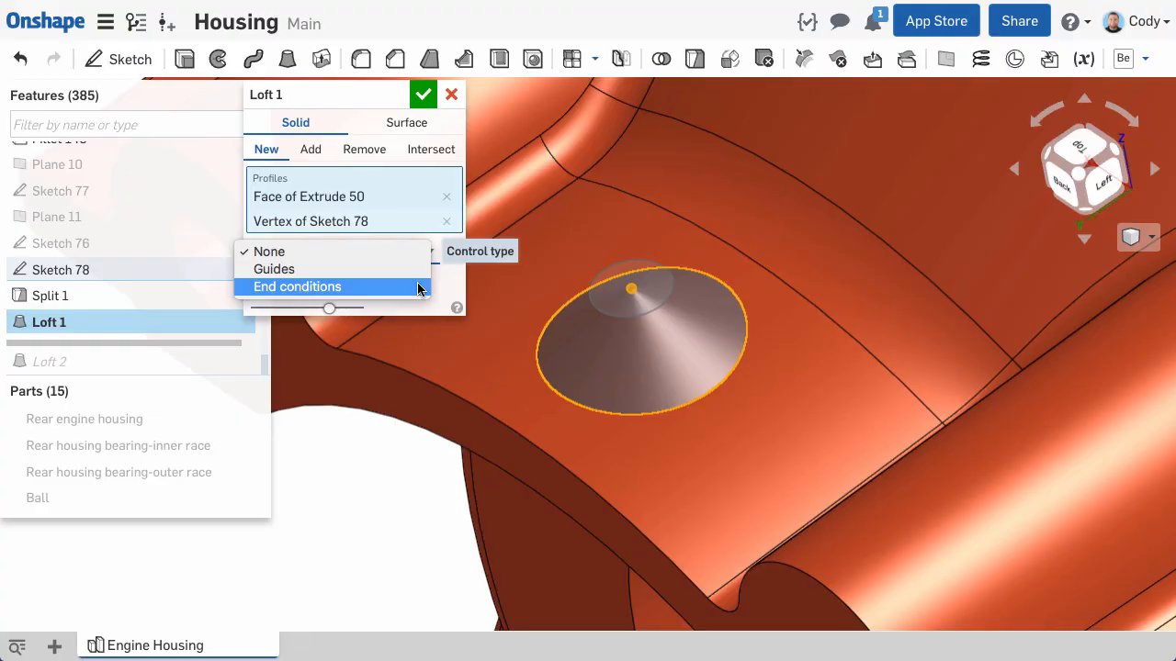
pyautogui.moveTo(469, 290)
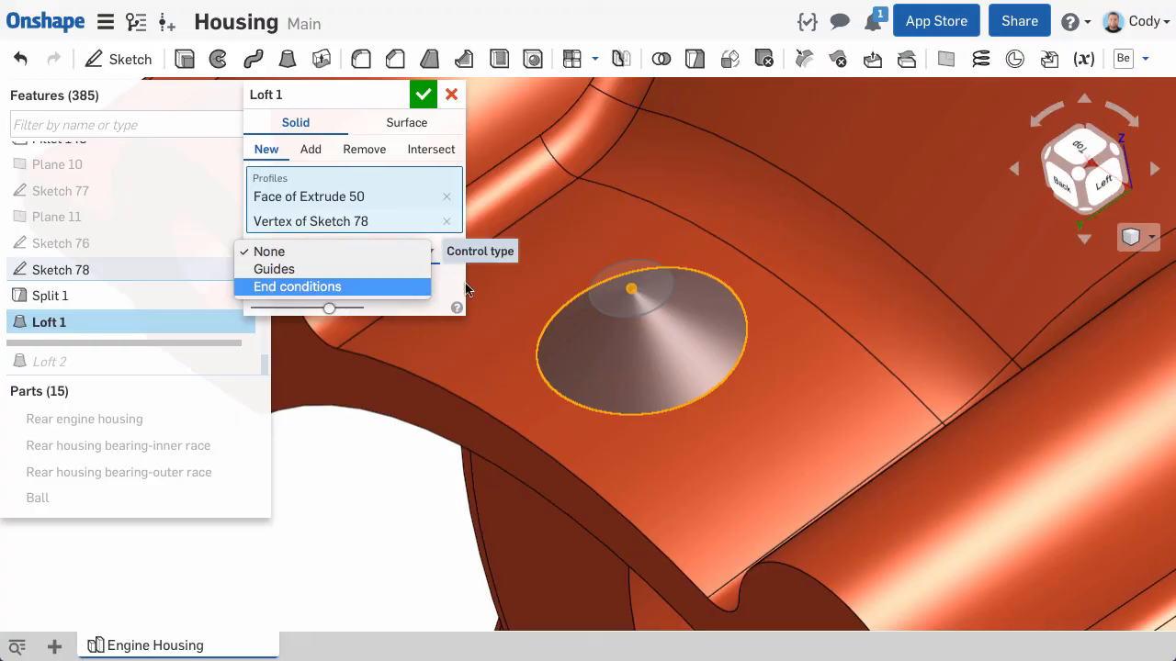